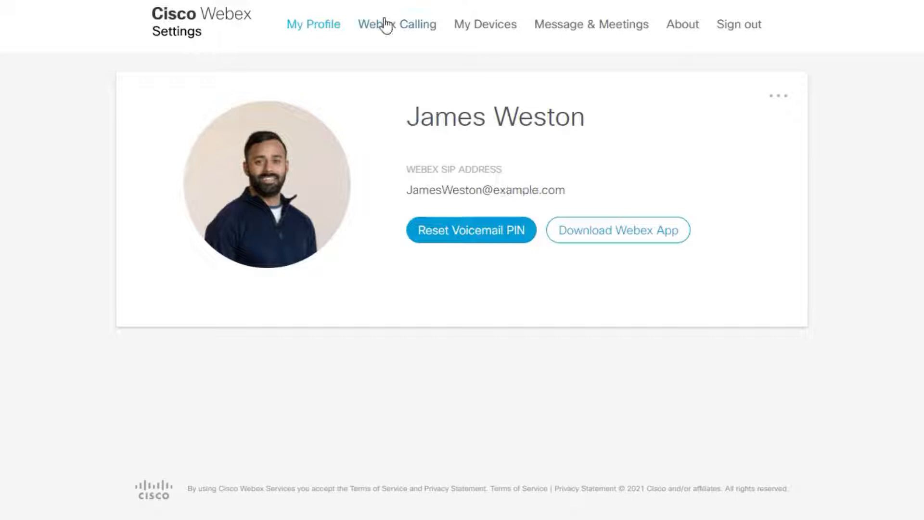
Go to Webex Calling's Call Settings and scroll down to the Call Forwarding option
click(397, 24)
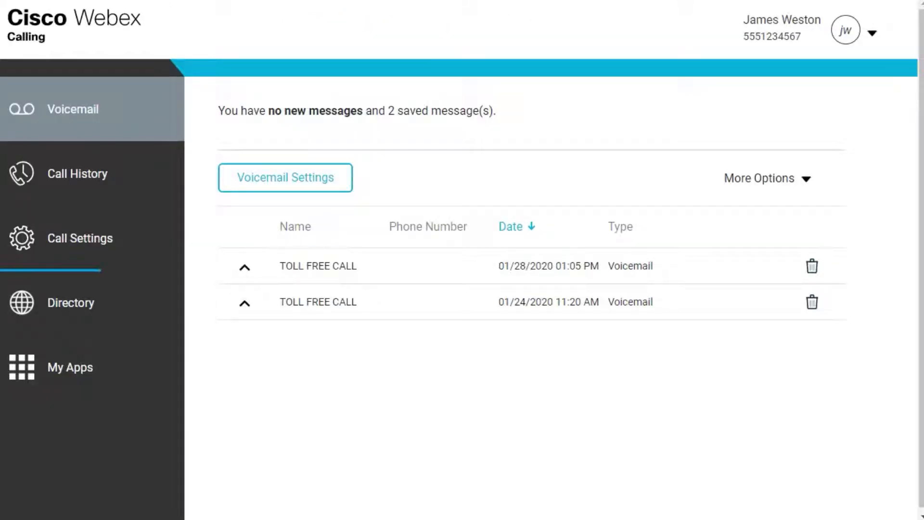
click(81, 238)
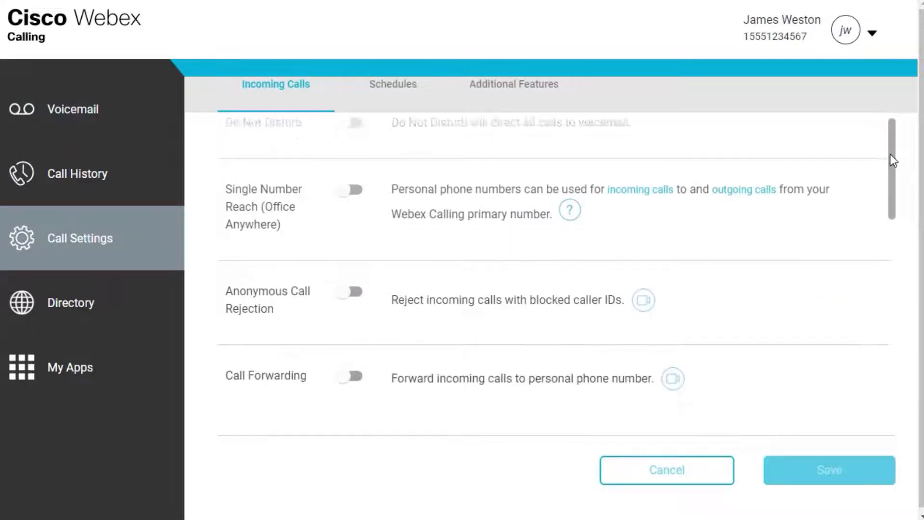
scroll(down, 3)
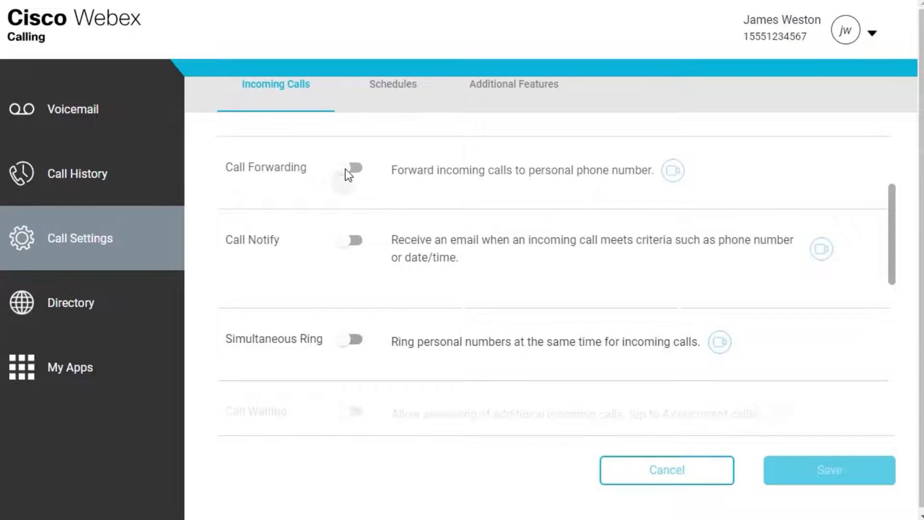
click(350, 168)
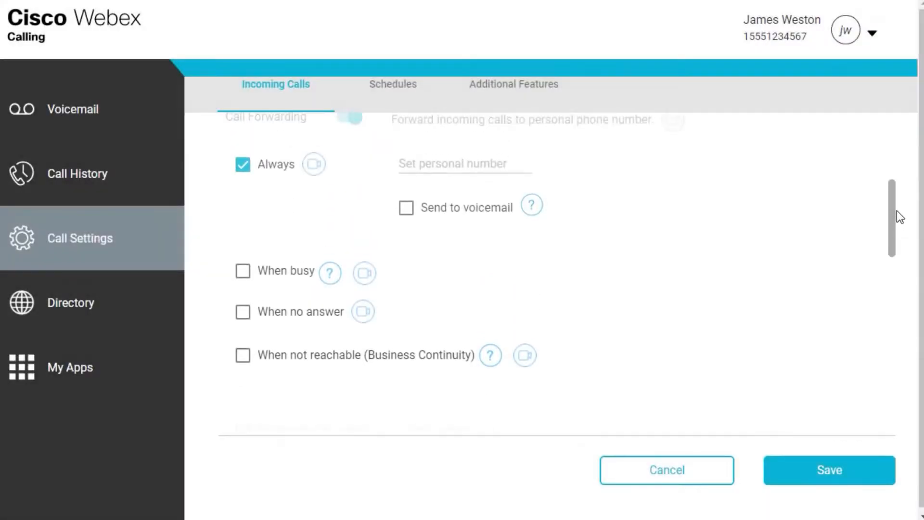
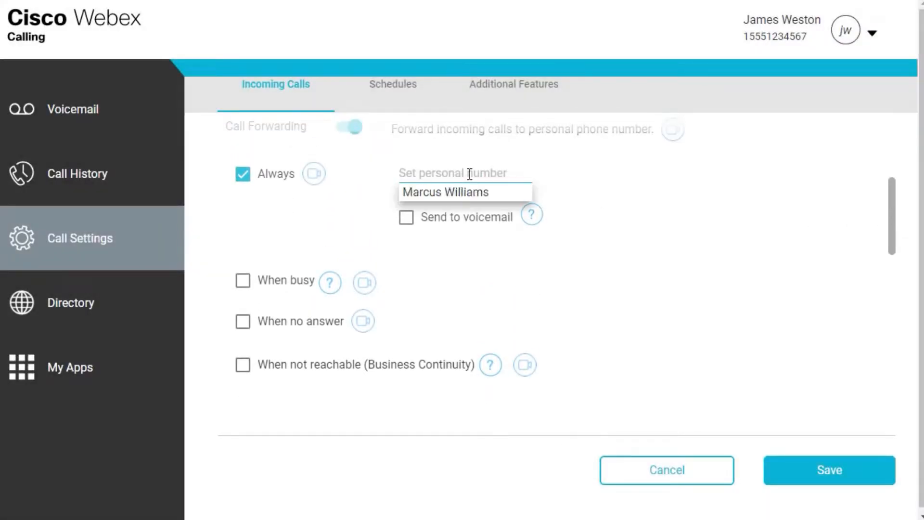
text(5551234567)
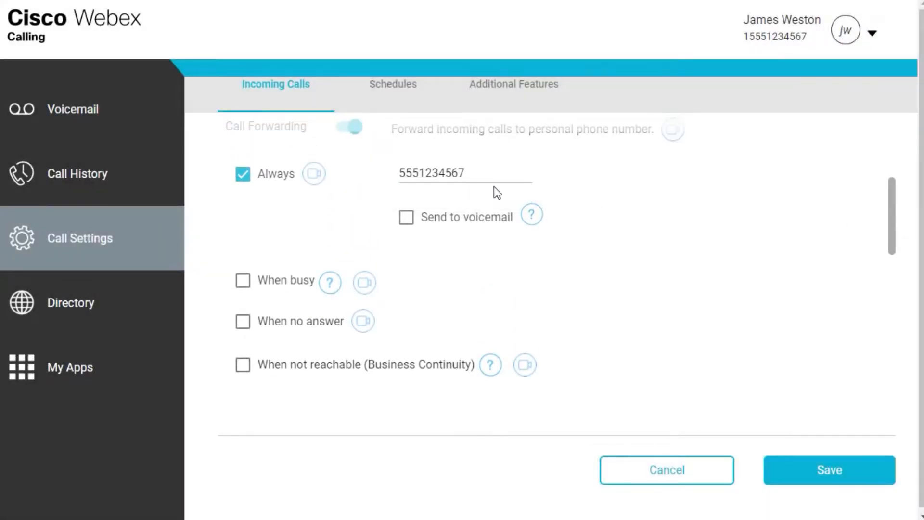